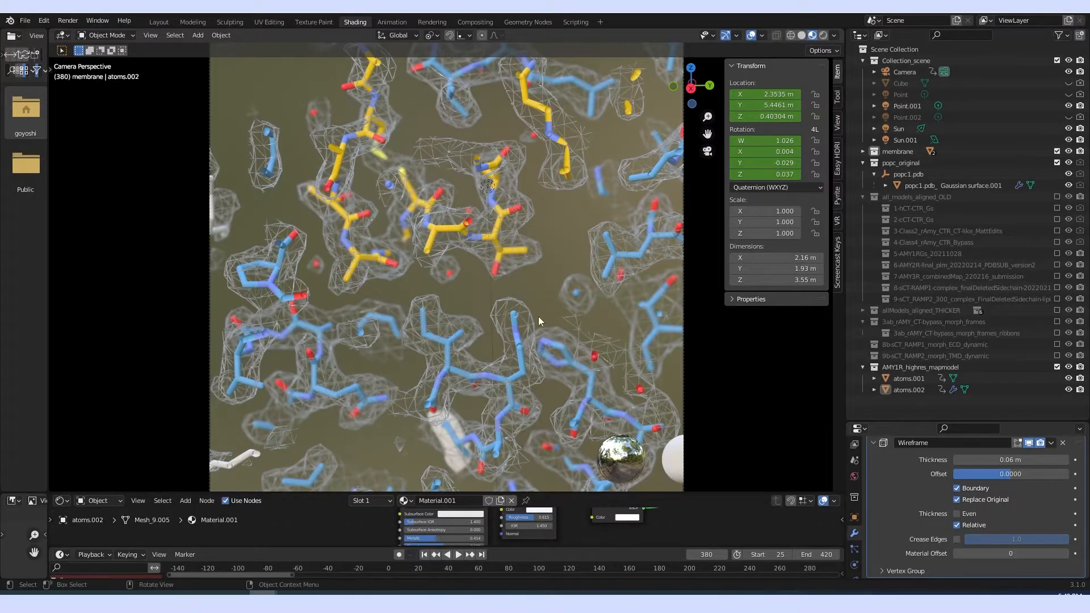
Step: Select the density map mesh atoms.002 to inspect its Wireframe modifier
left_click(907, 389)
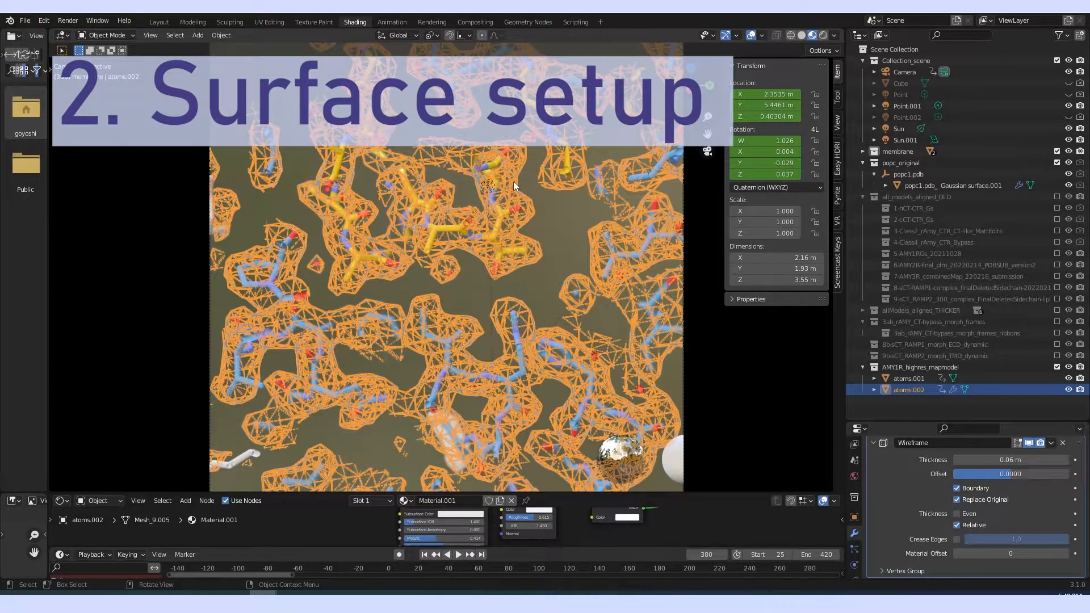
mouse_move(510, 379)
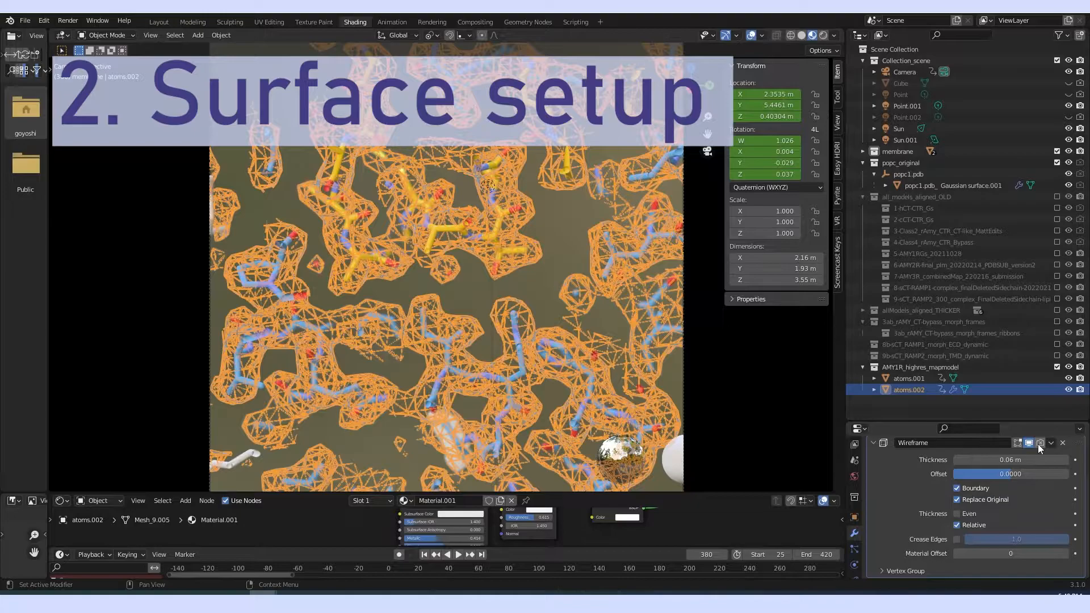
Step: Hide the Wireframe modifier in the viewport, then toggle its Even and Replace Original options
left_click(1040, 442)
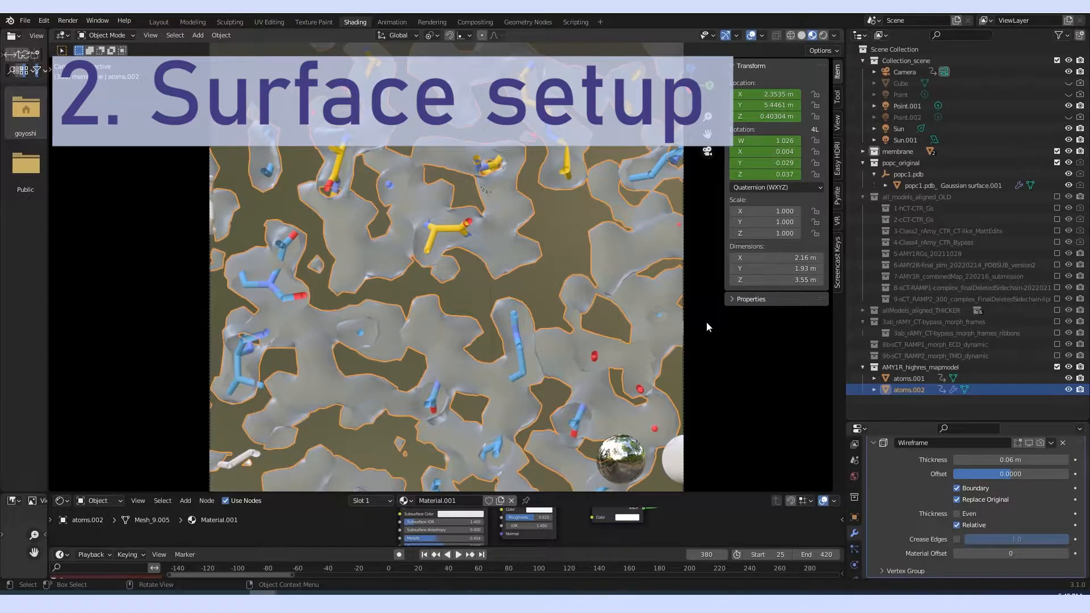
mouse_move(798, 422)
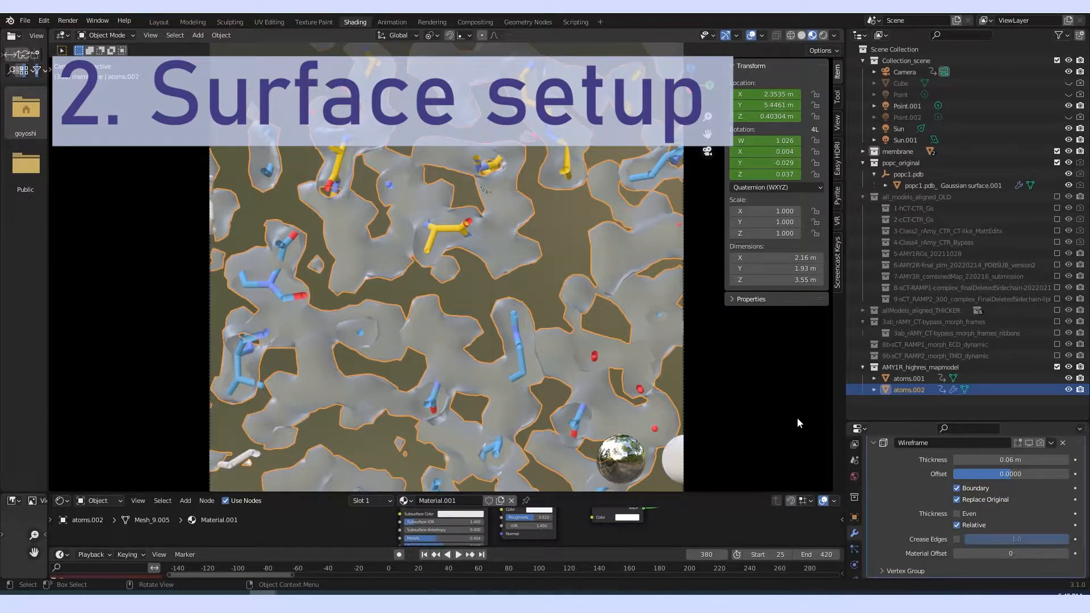
mouse_move(795, 416)
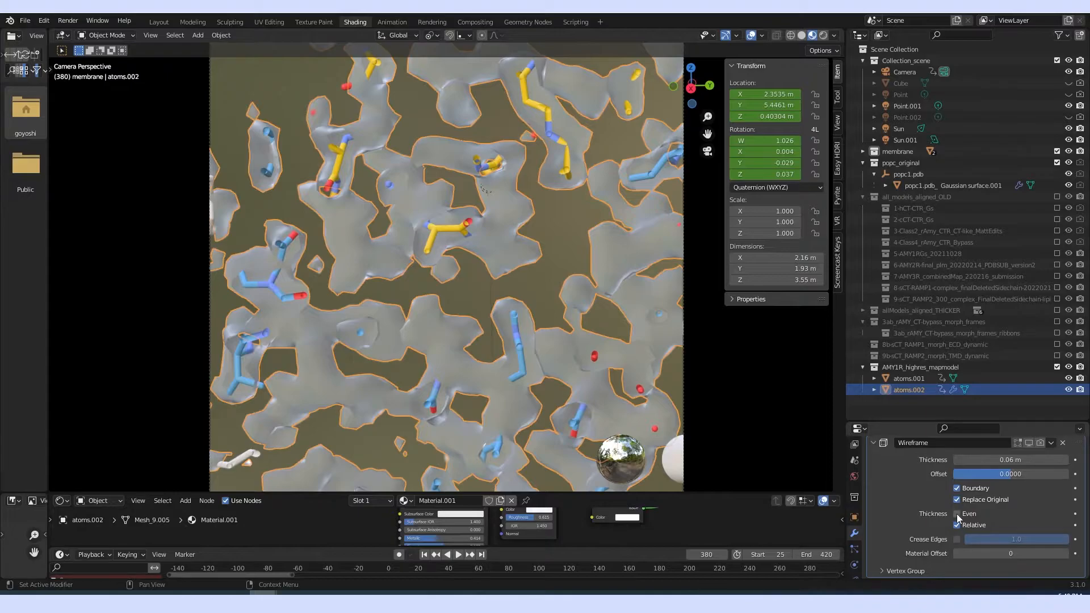
left_click(957, 499)
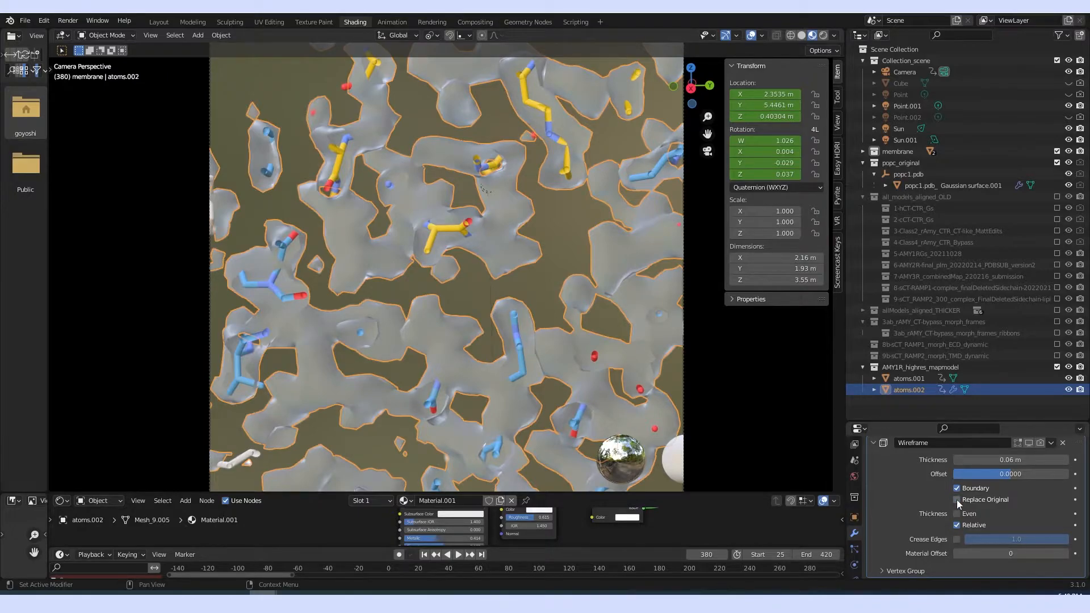
left_click(957, 499)
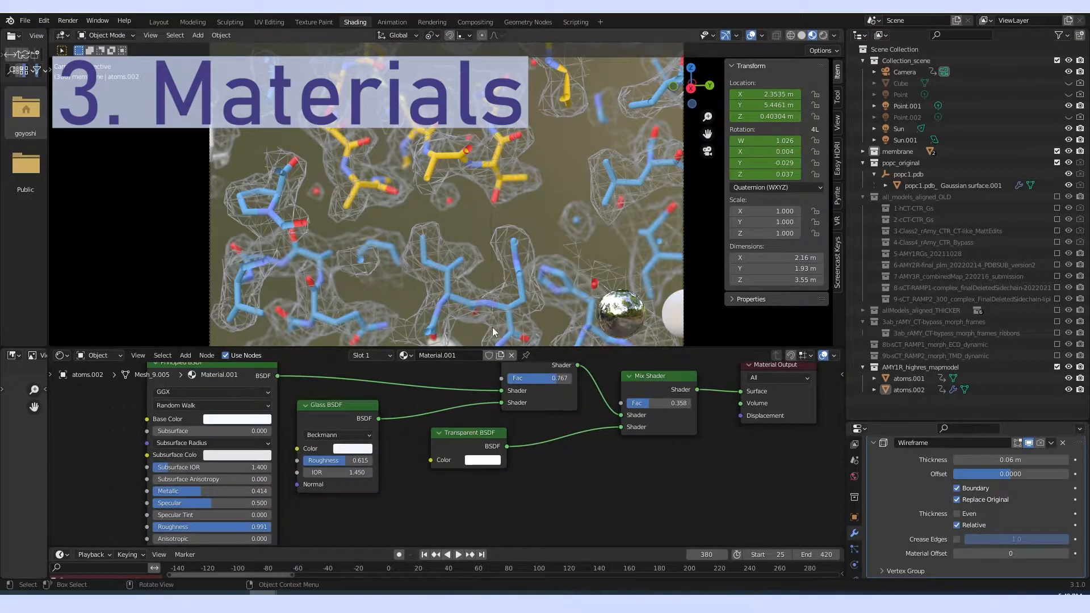
mouse_move(573, 398)
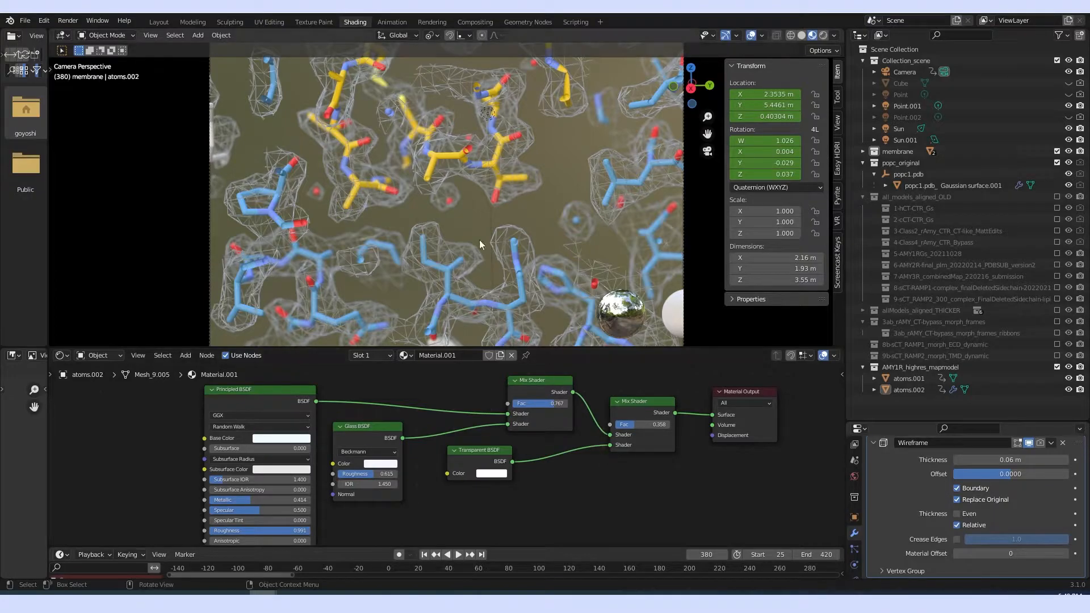
mouse_move(469, 282)
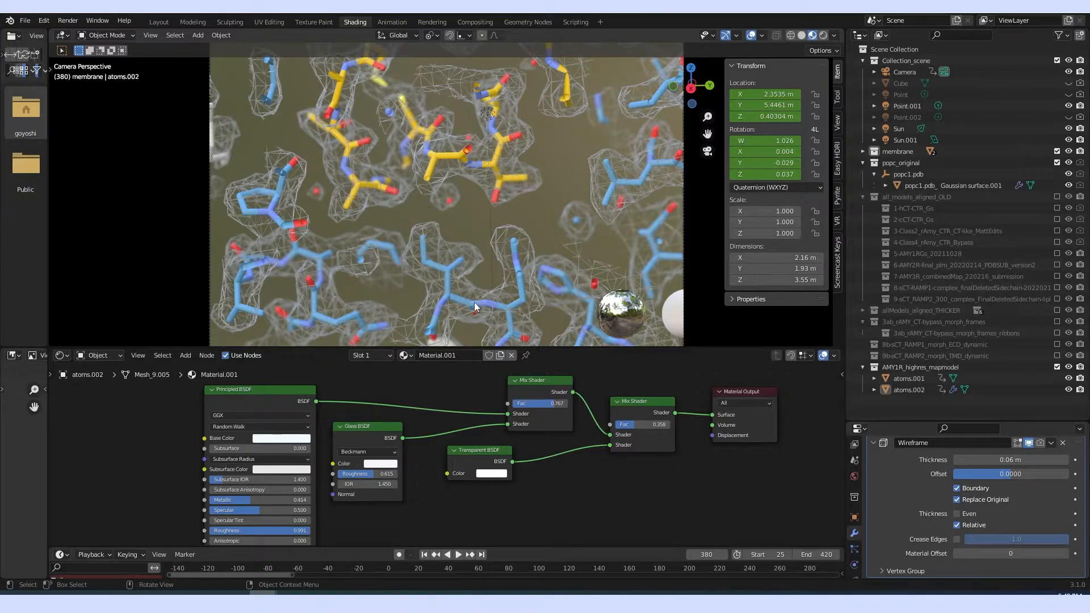
mouse_move(721, 395)
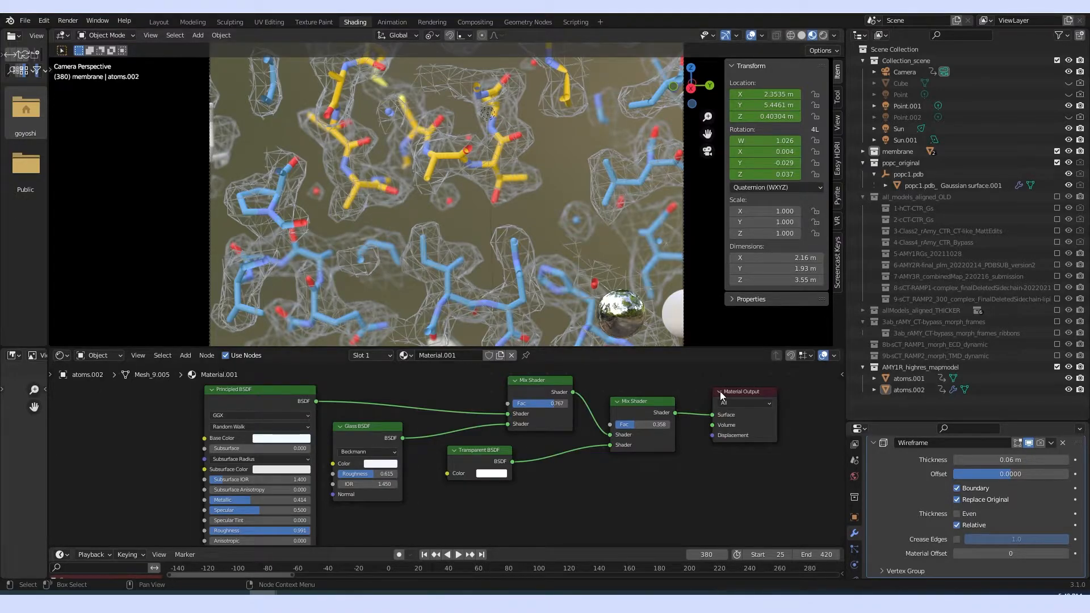
Step: Select atoms.001 and expand it to reveal Mesh_9.006 and its Material
left_click(906, 378)
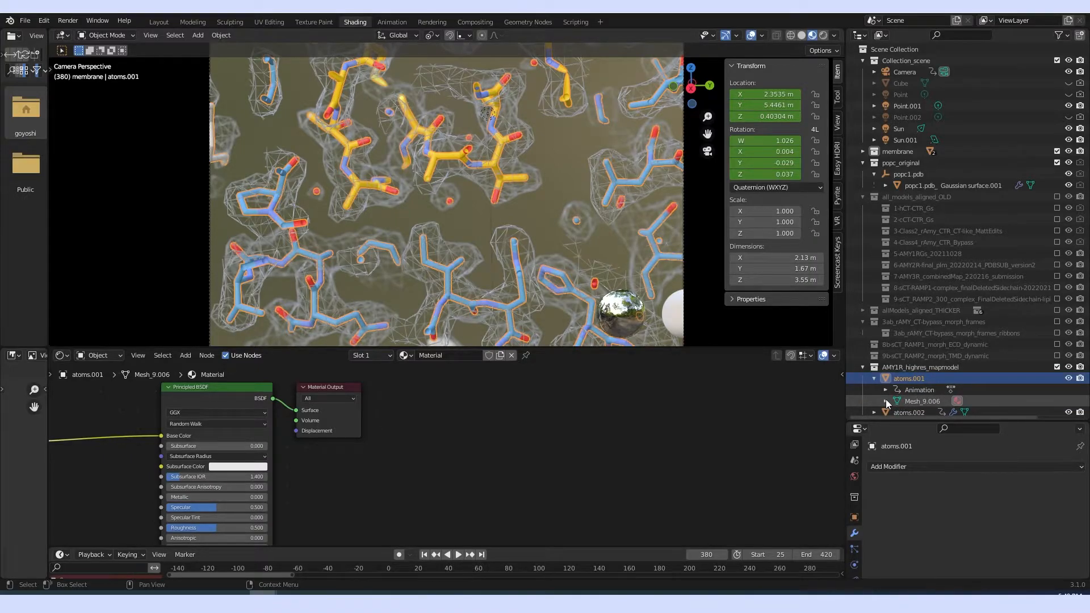
left_click(885, 388)
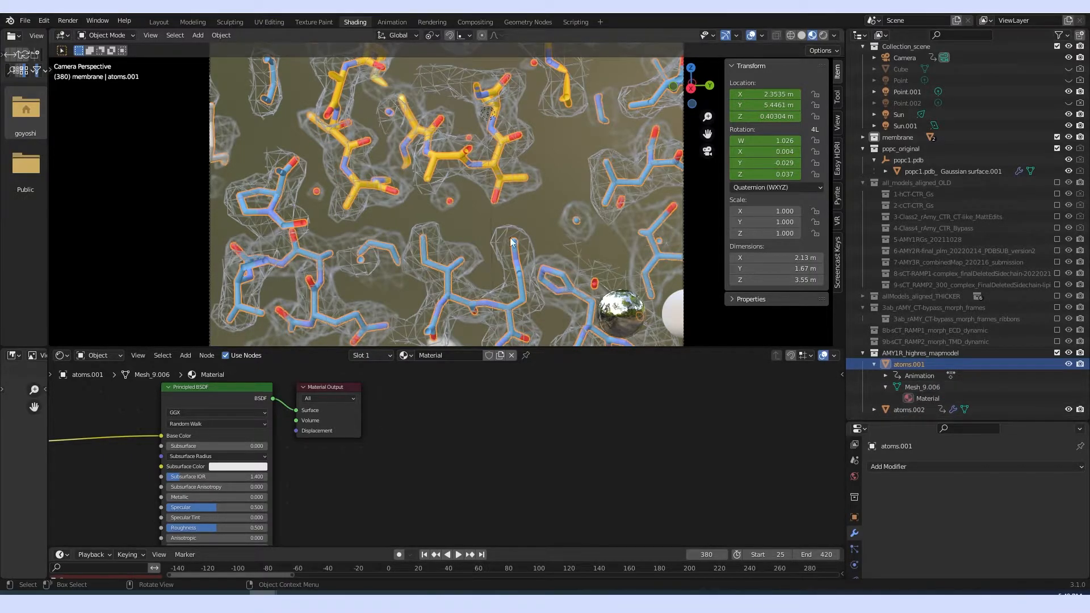
mouse_move(530, 289)
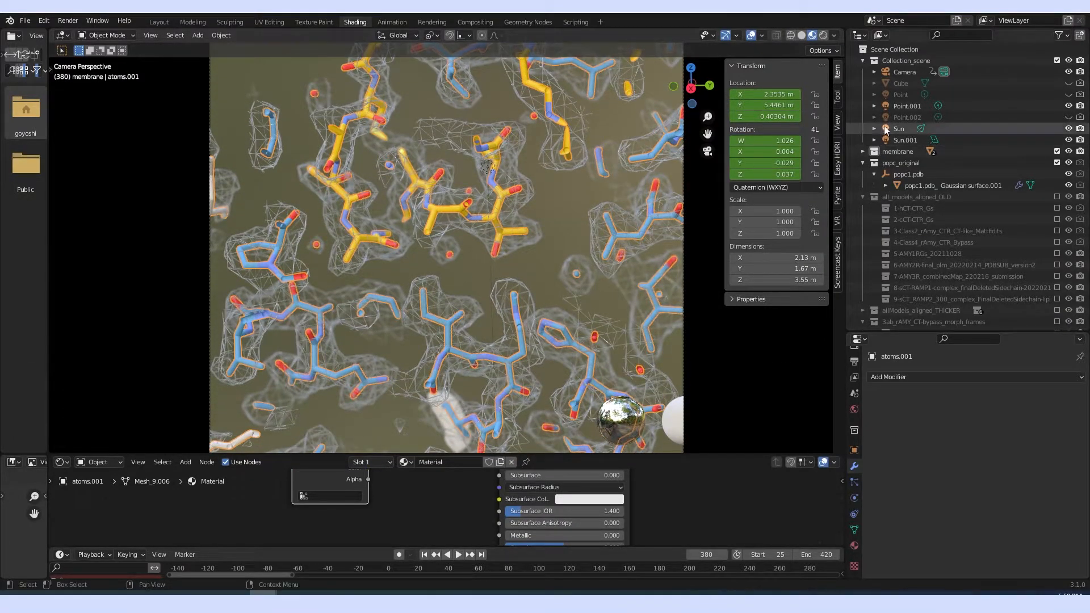
Step: Select the camera and scrub to frames 93, 74 and 106 to preview the zoom
left_click(904, 72)
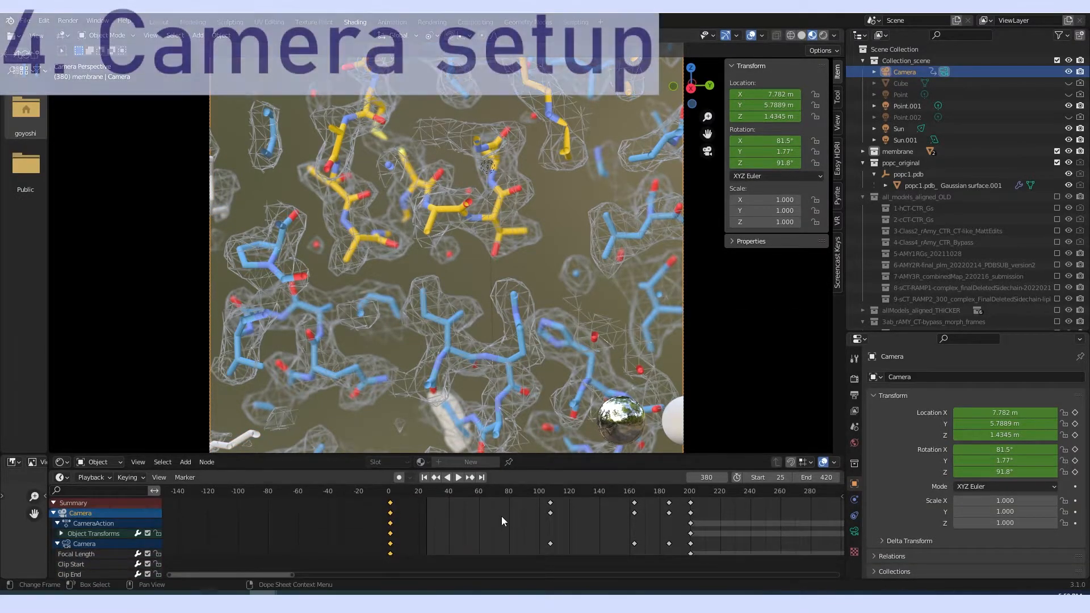
left_click(457, 477)
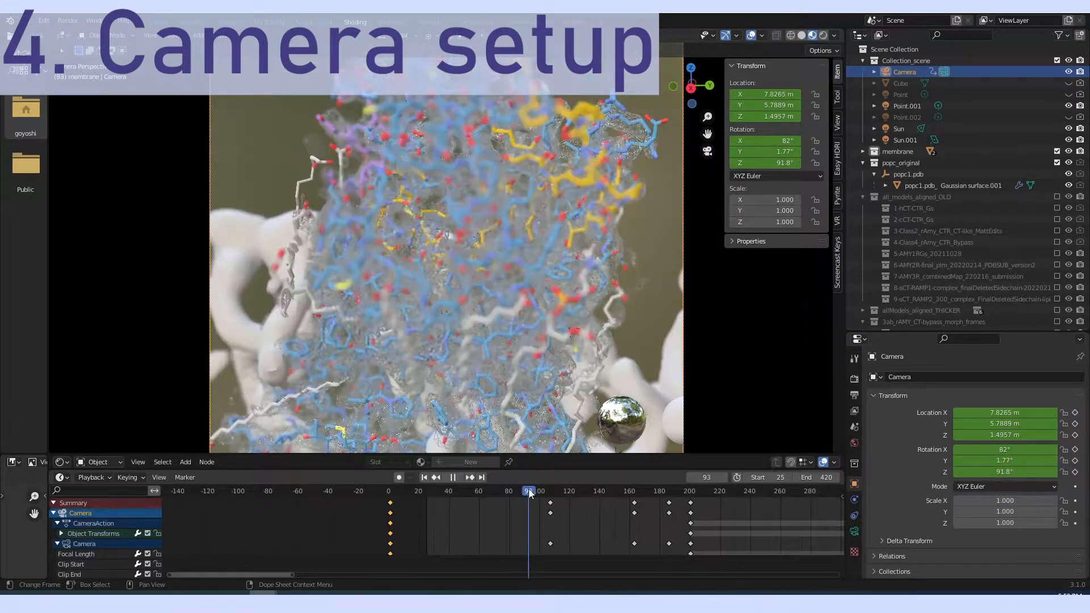
left_click(454, 492)
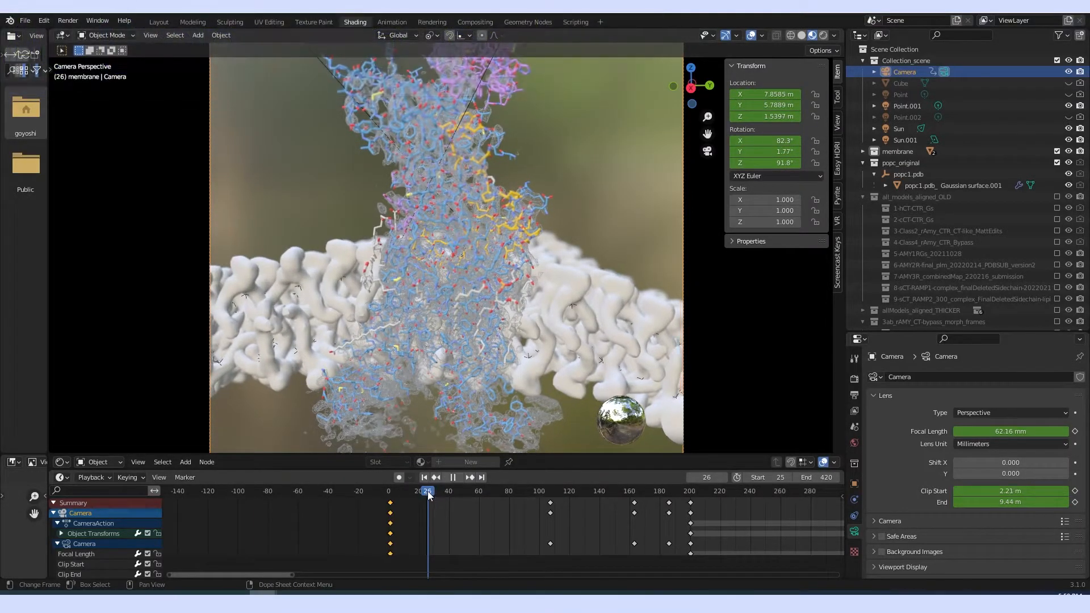
left_click(499, 490)
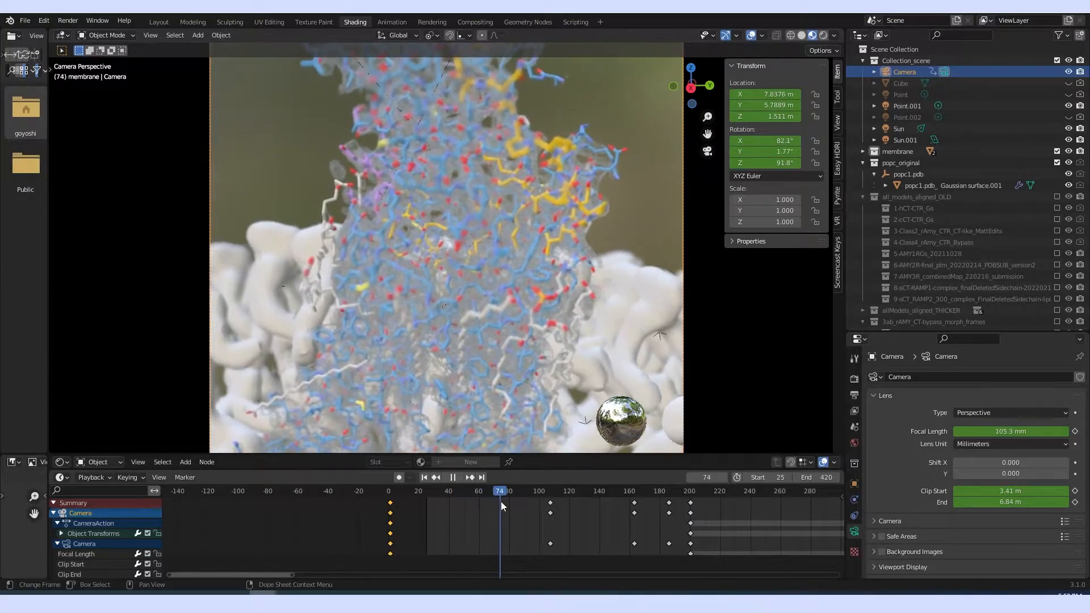
left_click(548, 490)
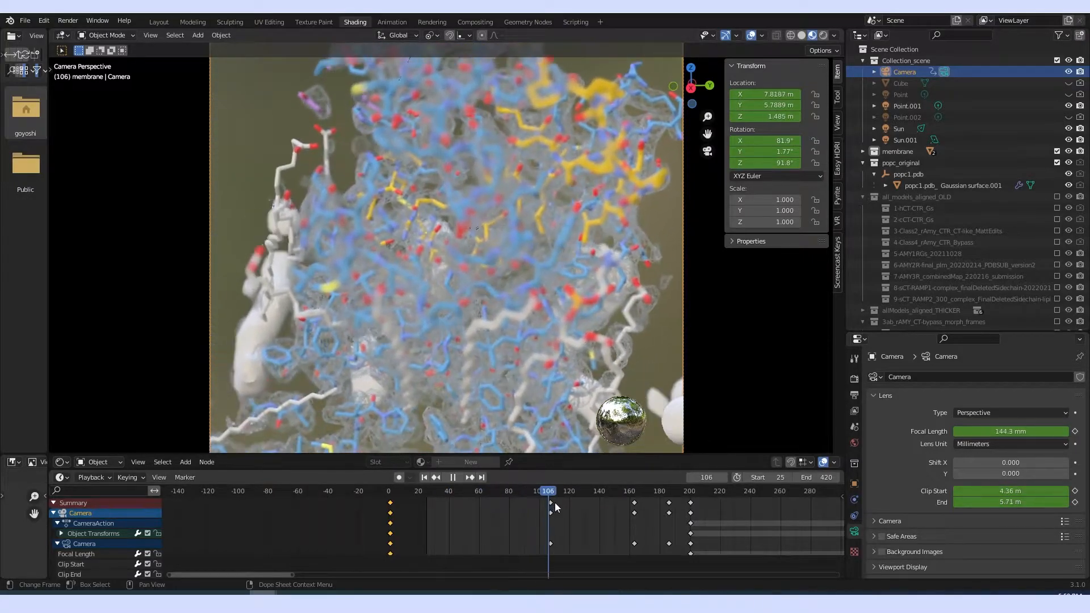
left_click(580, 490)
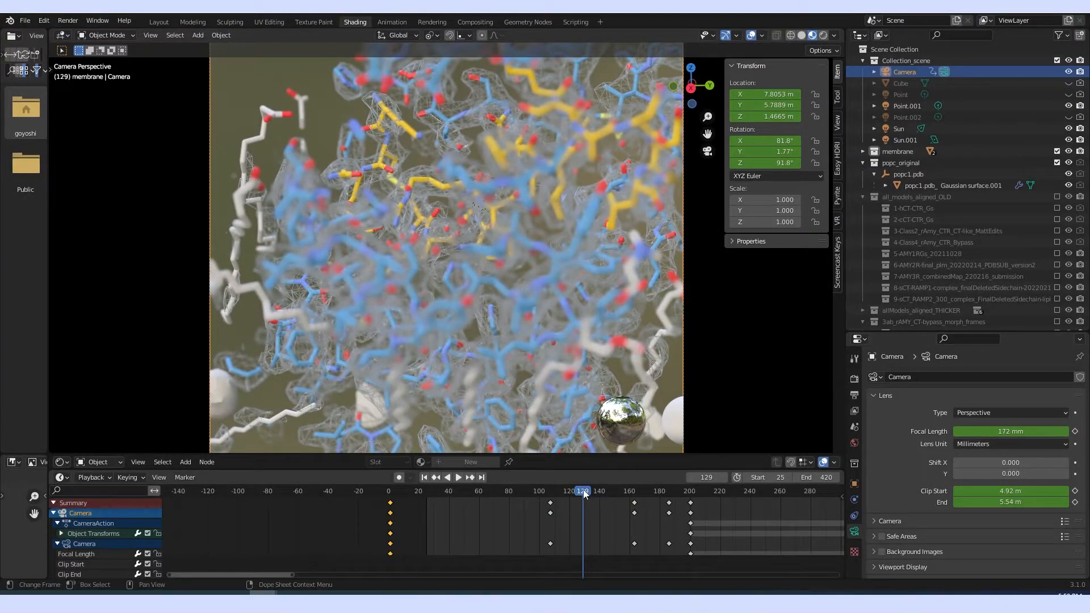
Step: Play the zoom, stop at frame 160, and unhide the Cube focus object
left_click(458, 477)
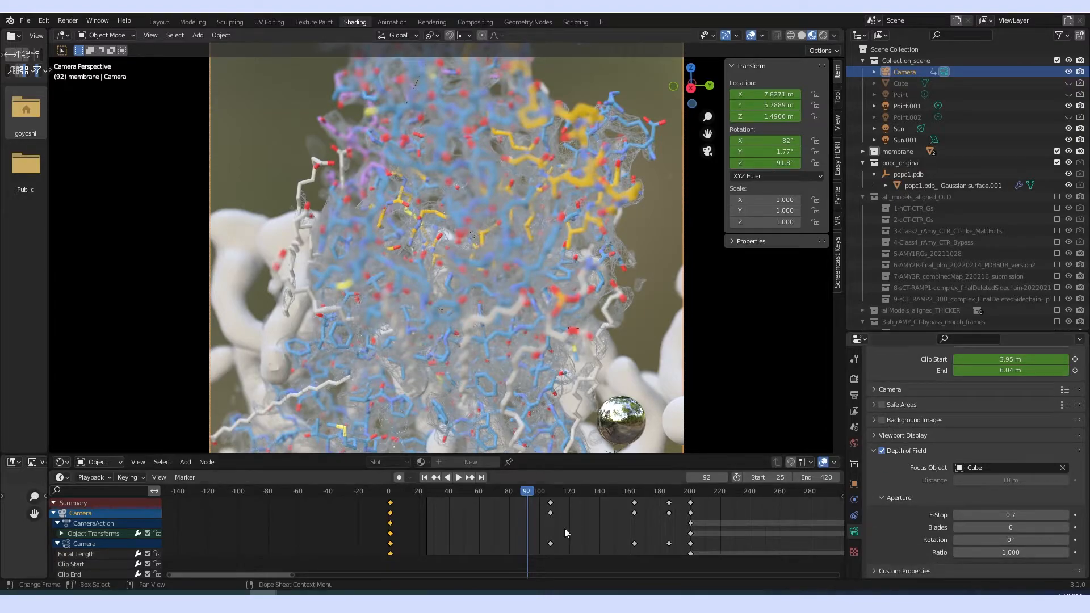
left_click(458, 476)
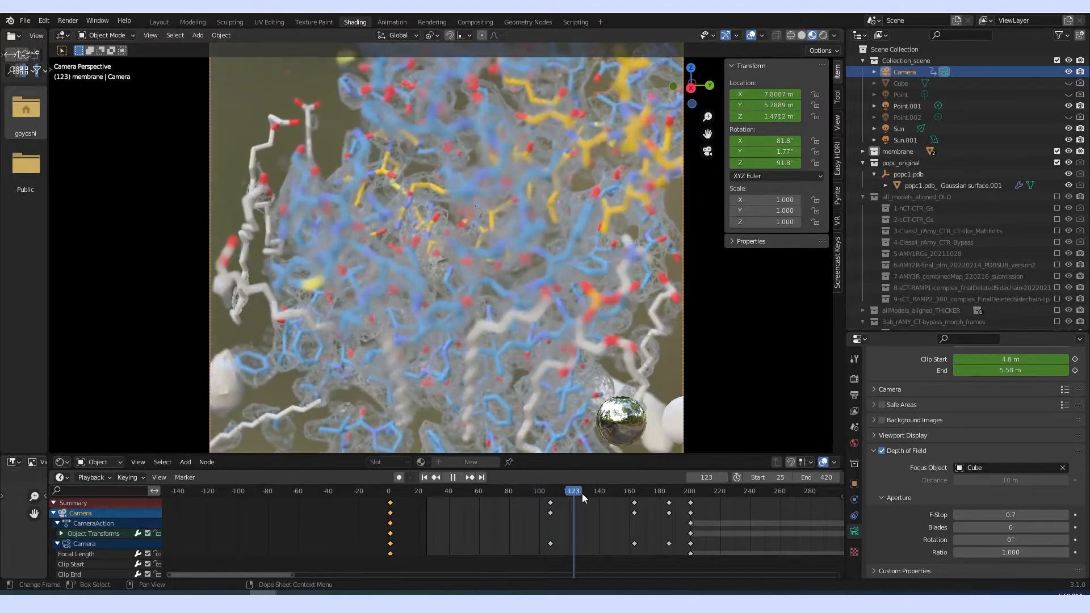
left_click(629, 490)
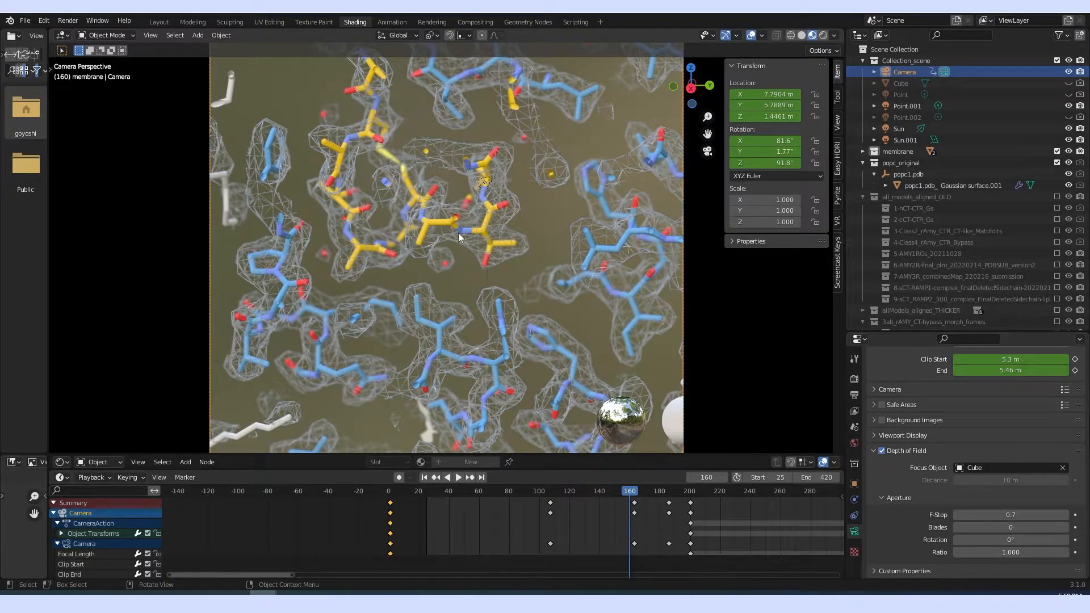
mouse_move(311, 232)
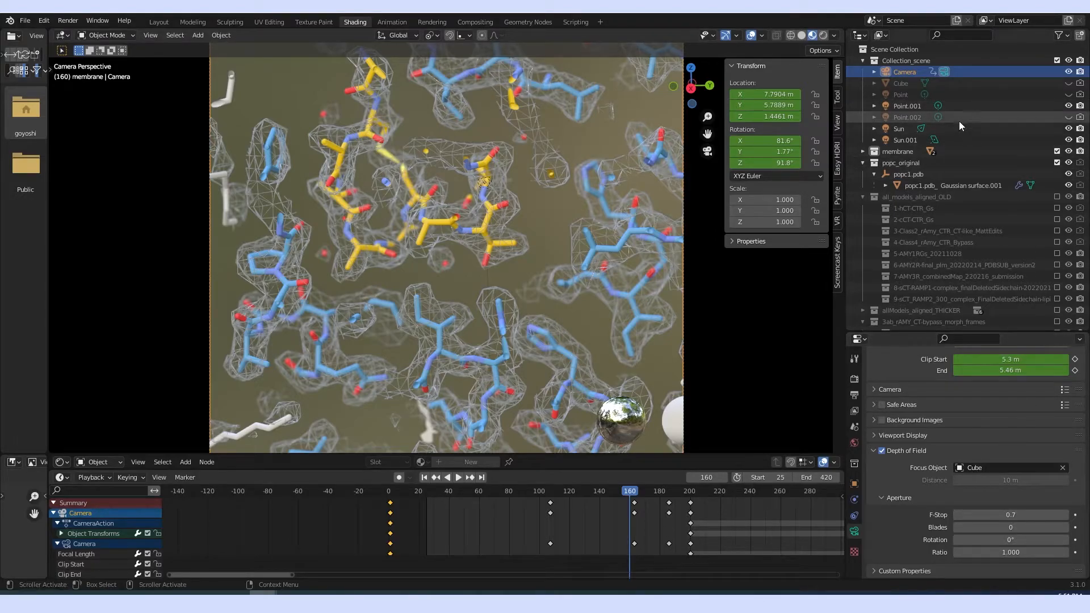
left_click(1067, 84)
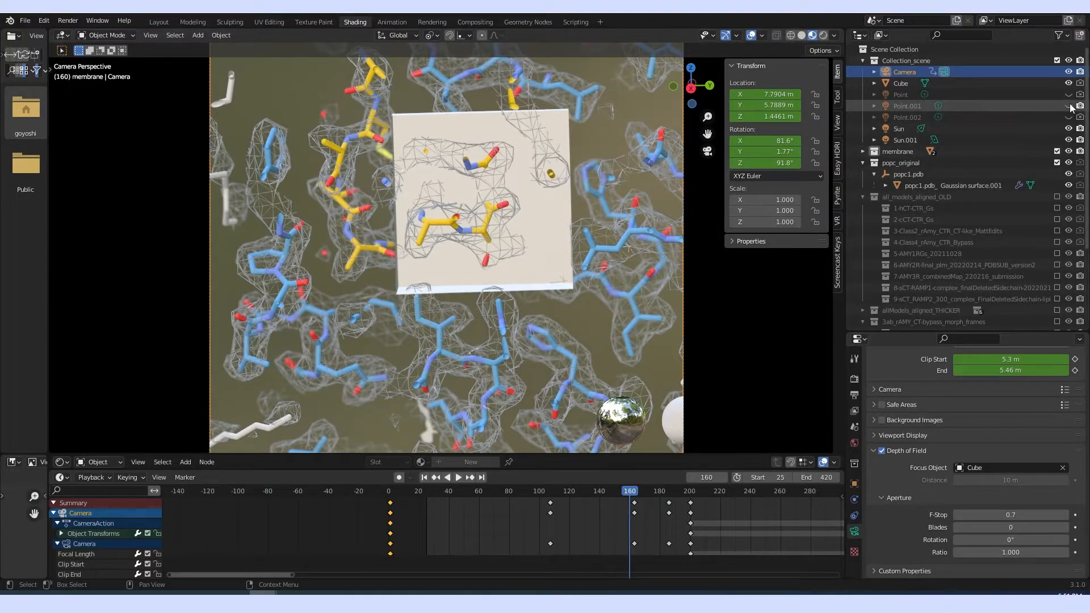
Step: Hide the Cube and adjust camera Clip Start/End at frames 172 and 181, ending on frame 201
left_click(1069, 83)
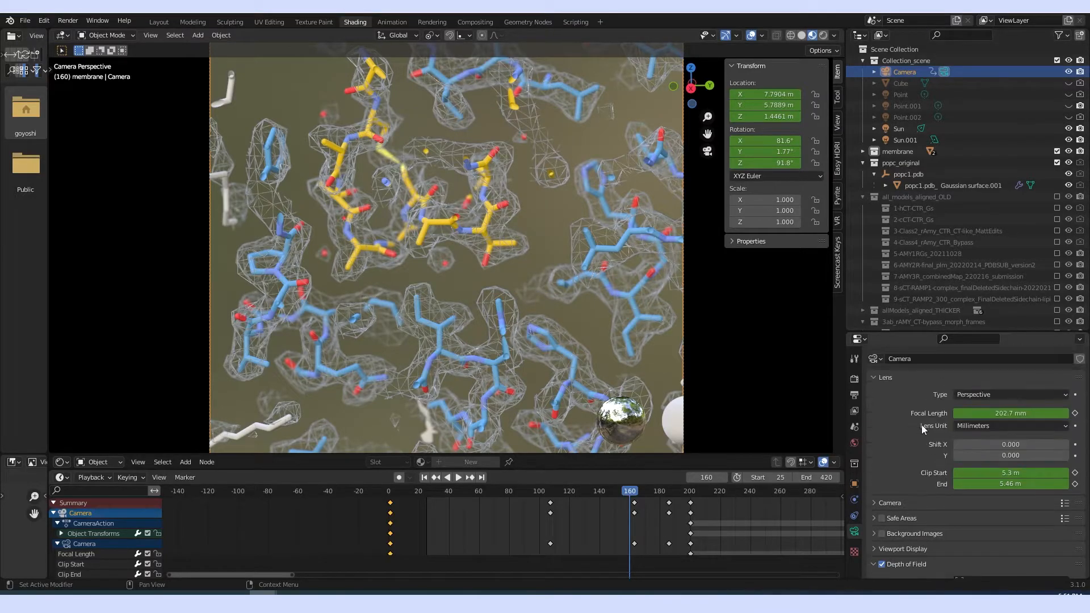
left_click(1009, 473)
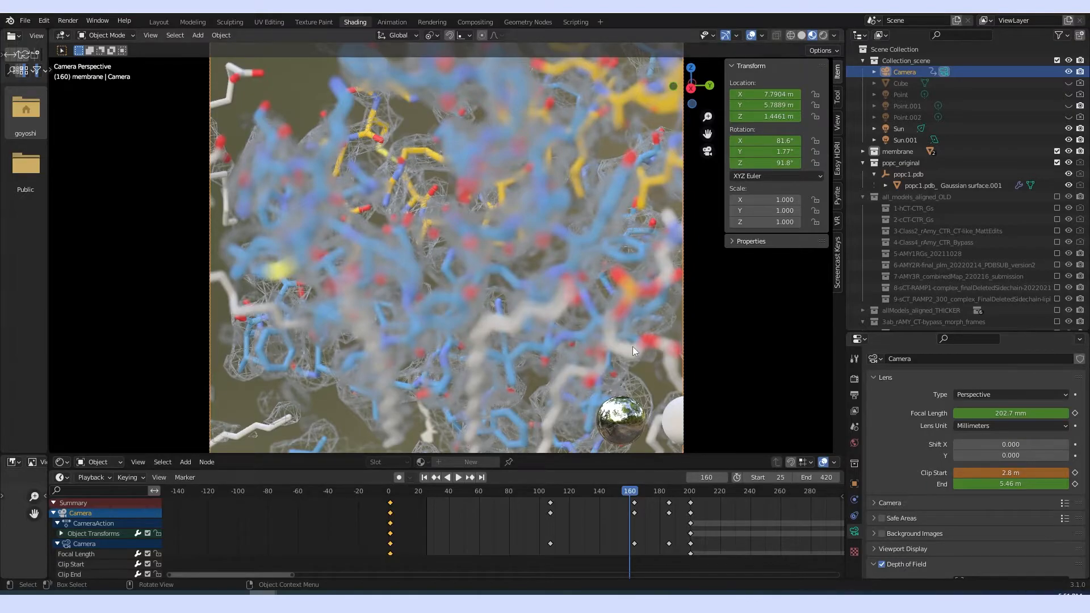
left_click(456, 476)
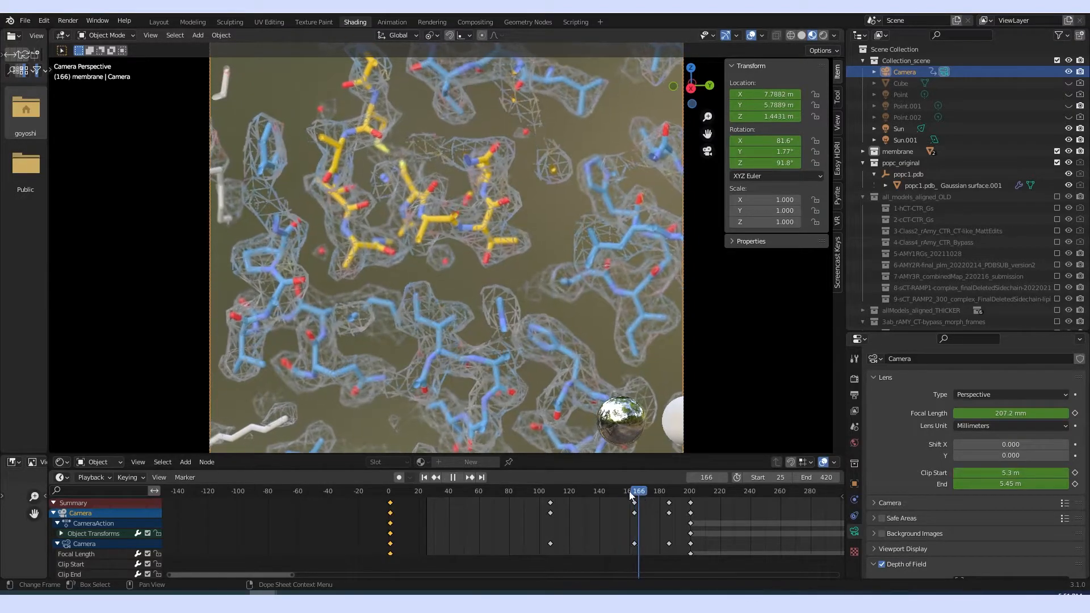
left_click(455, 477)
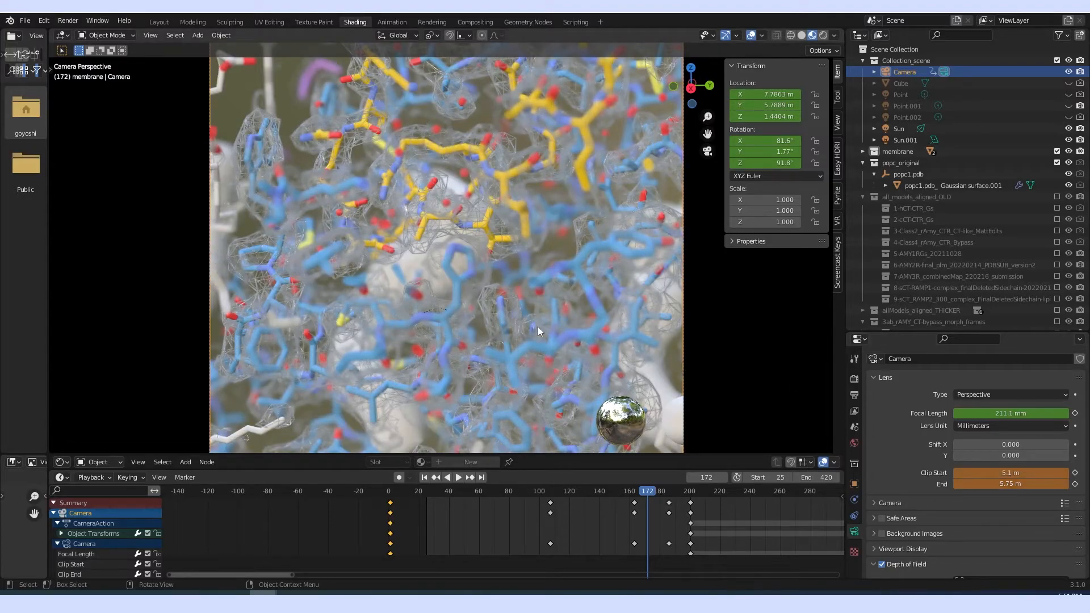
left_click(456, 477)
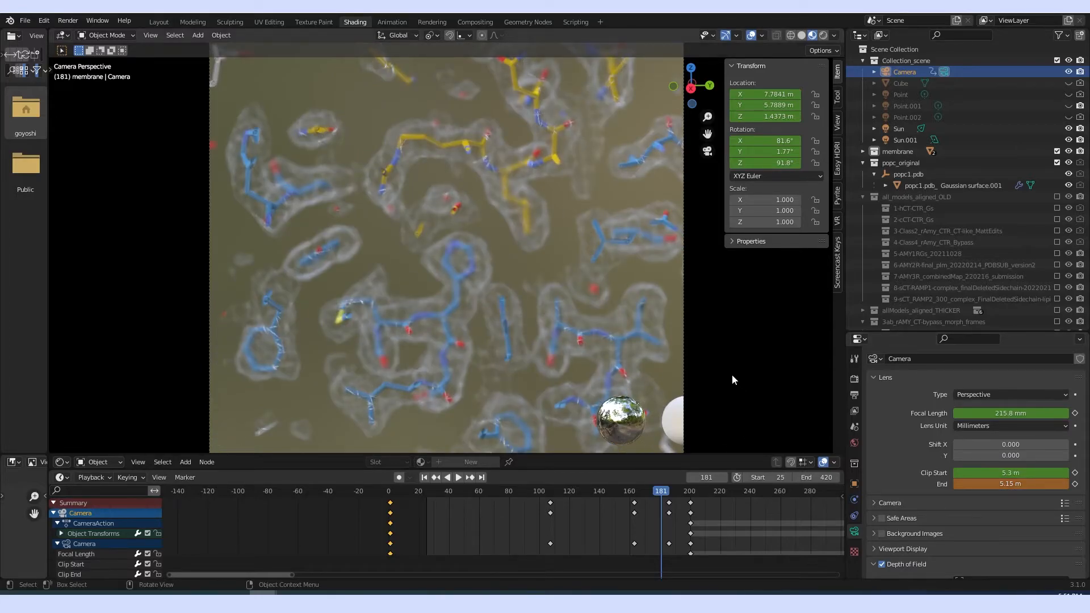
mouse_move(687, 434)
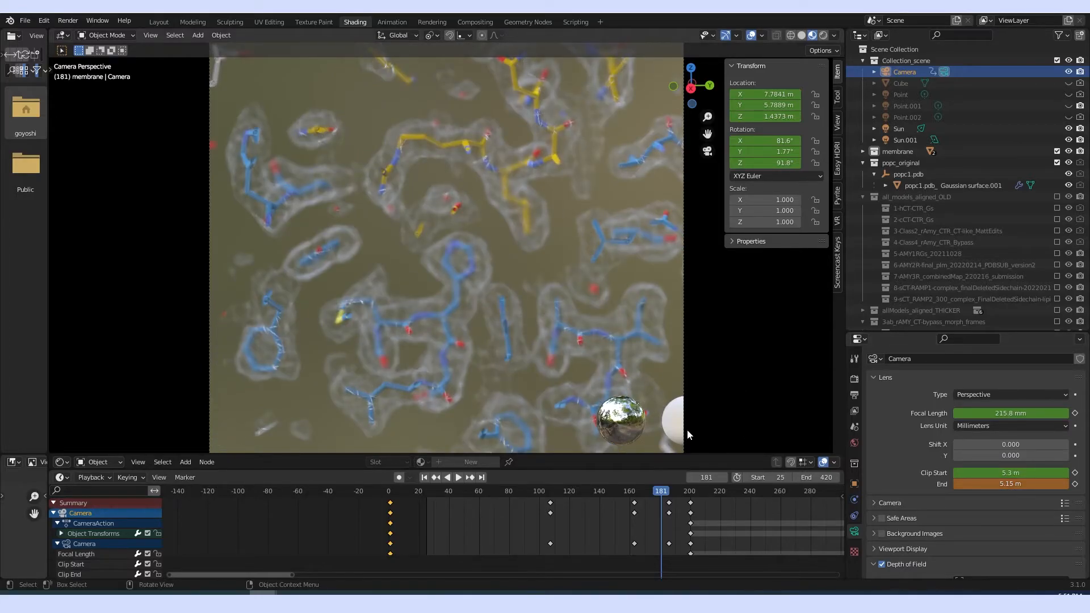
left_click(457, 477)
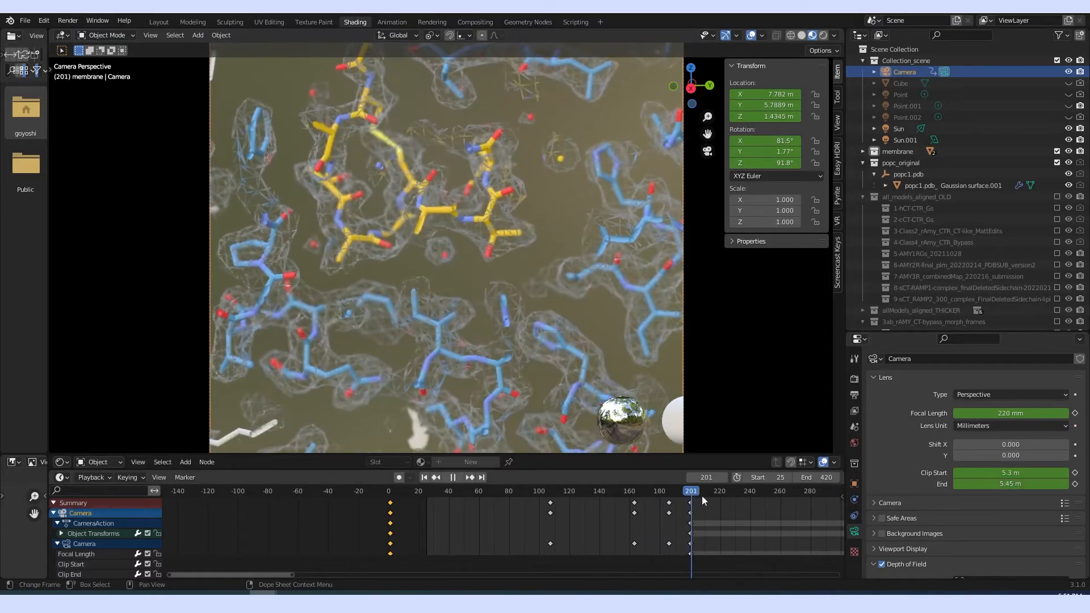
Step: Scrub past frame 278, zoom out the timeline, and step to frames 403–404
left_click(777, 490)
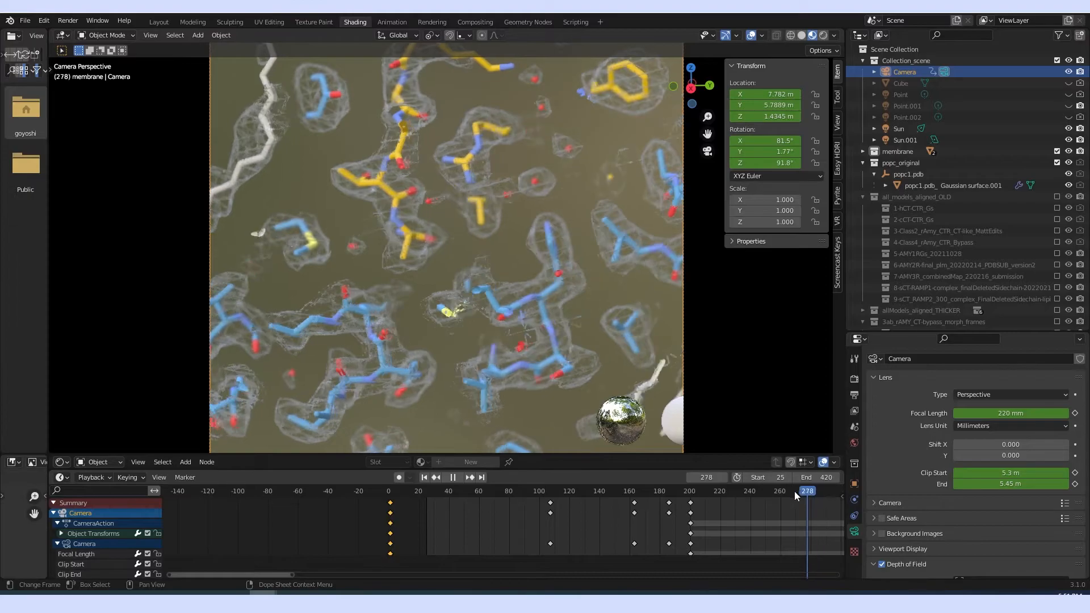
left_click(759, 491)
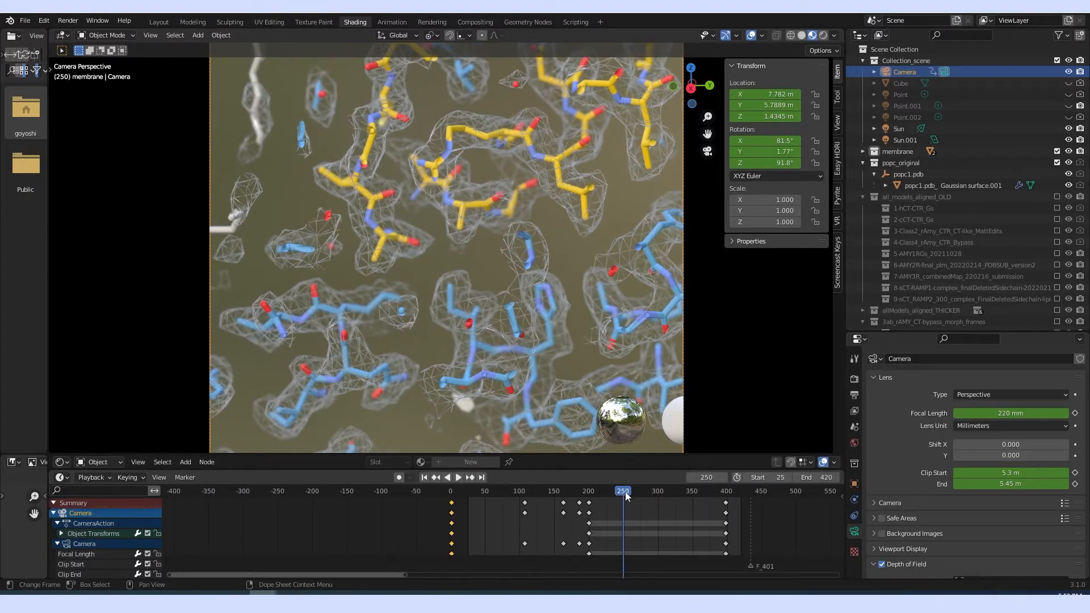
left_click(457, 477)
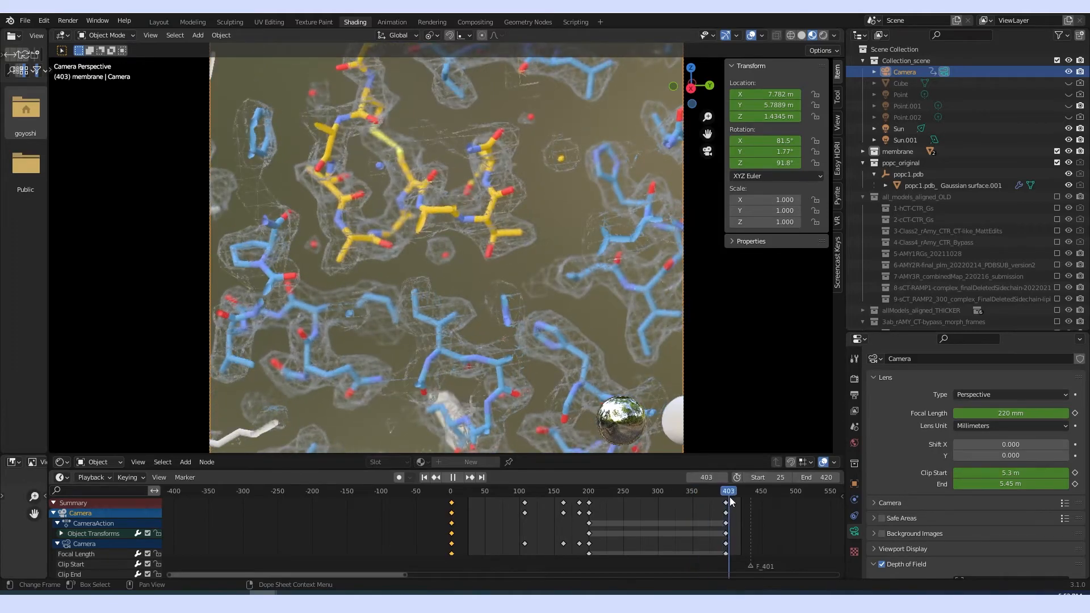
left_click(456, 476)
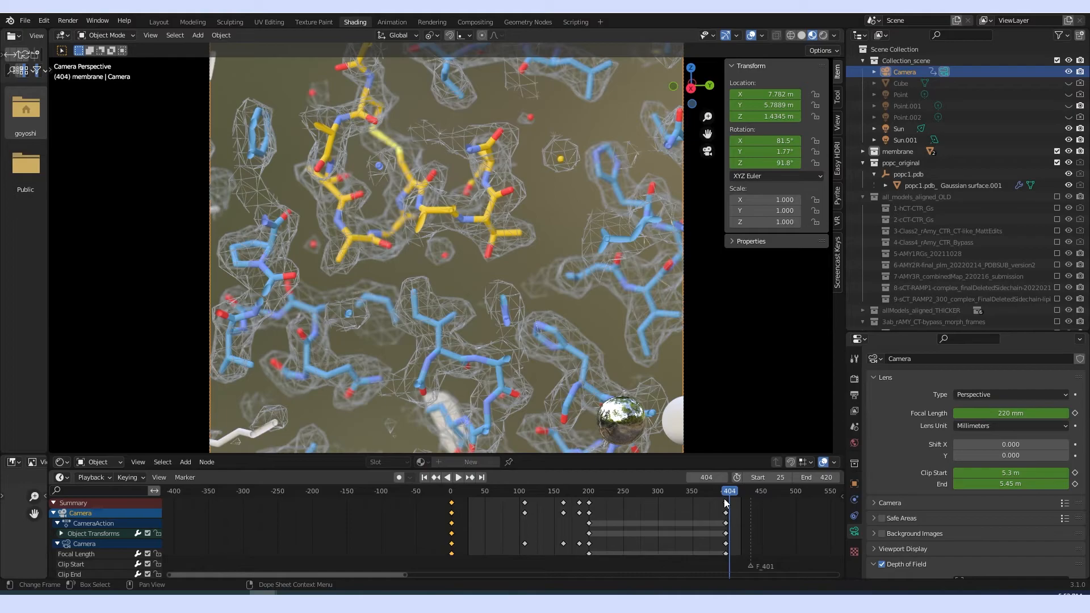
mouse_move(716, 492)
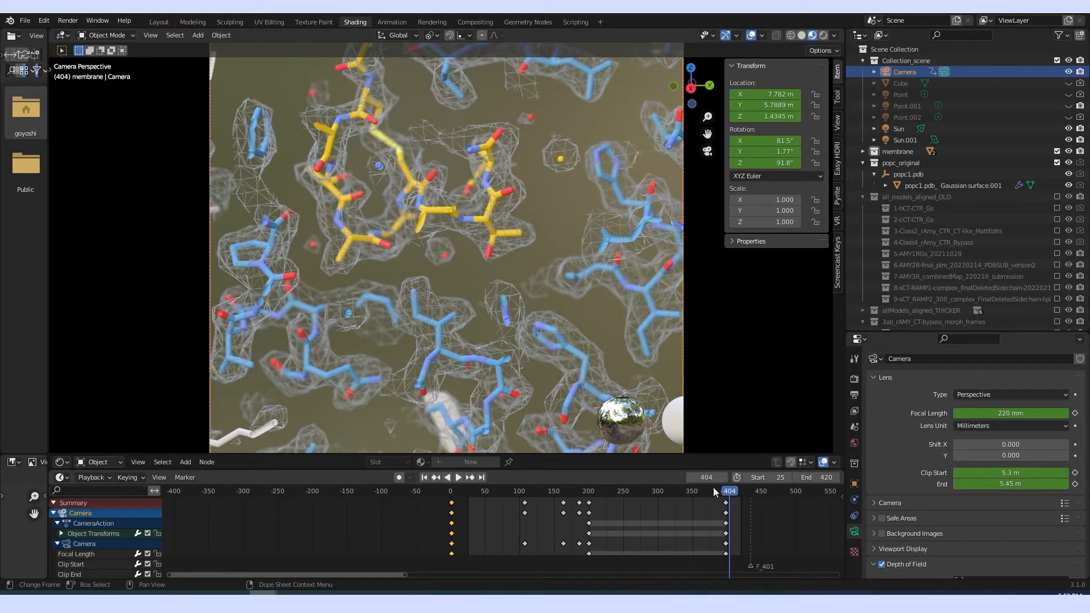